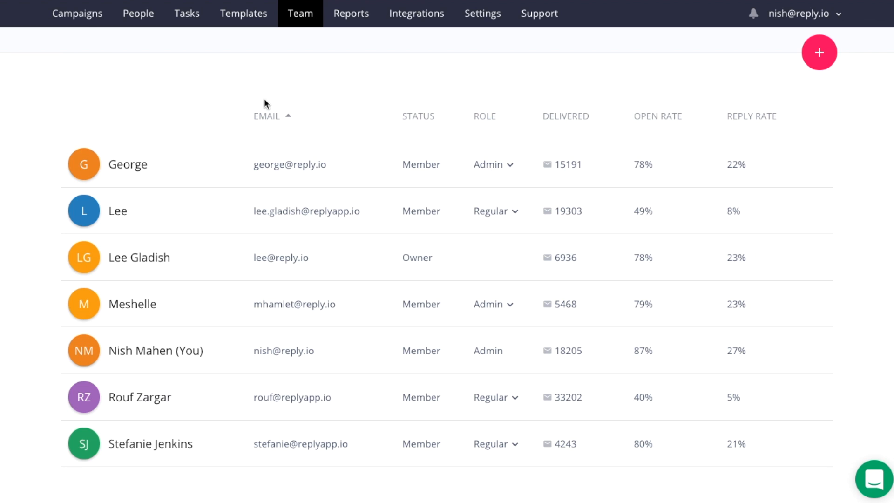
mouse_move(503, 109)
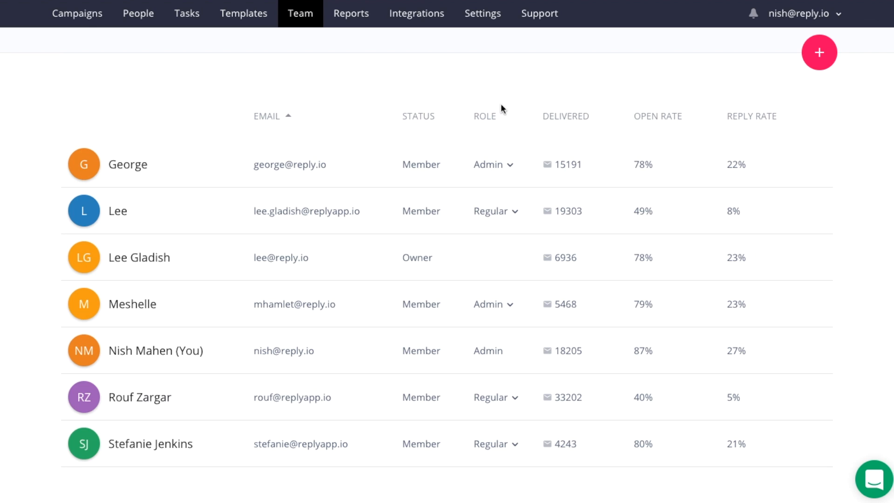
Step: Briefly view the Invite Team Member form, then show the account-switch menu from the header email
click(819, 53)
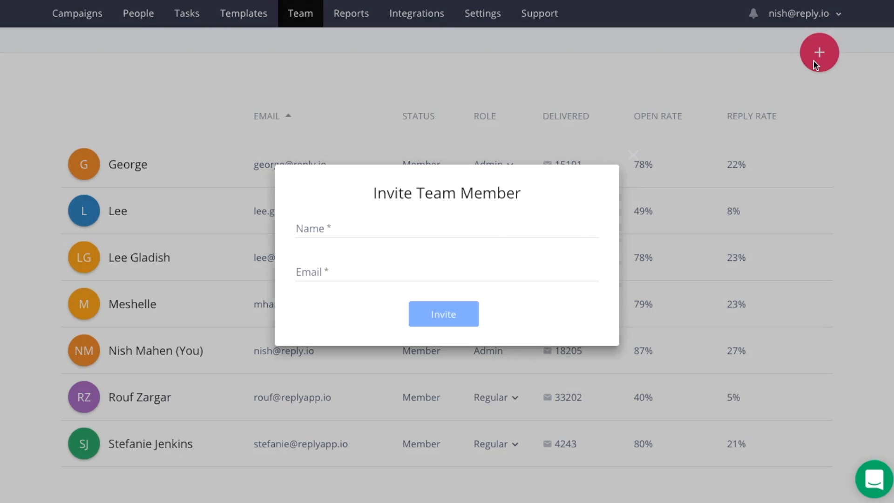
mouse_move(563, 140)
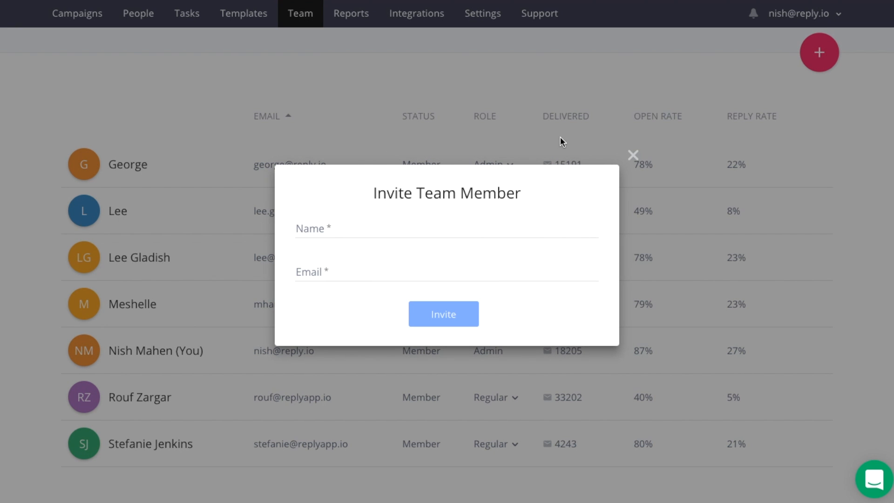
mouse_move(631, 160)
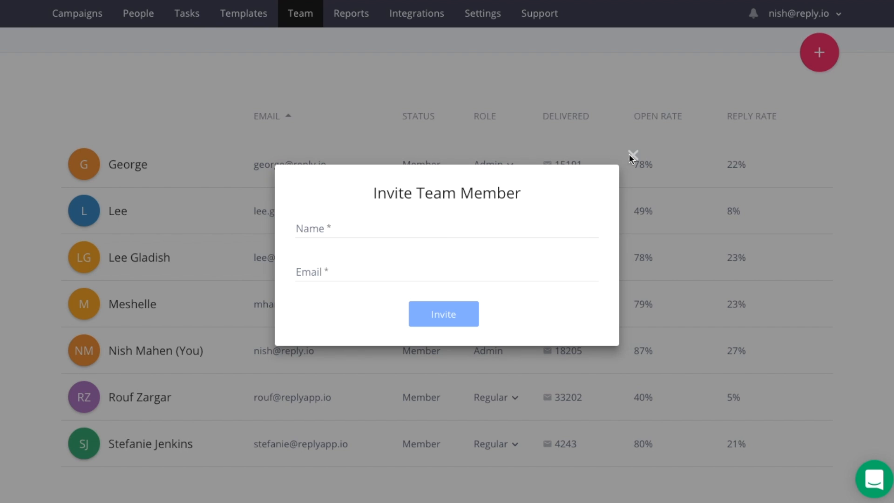
click(632, 155)
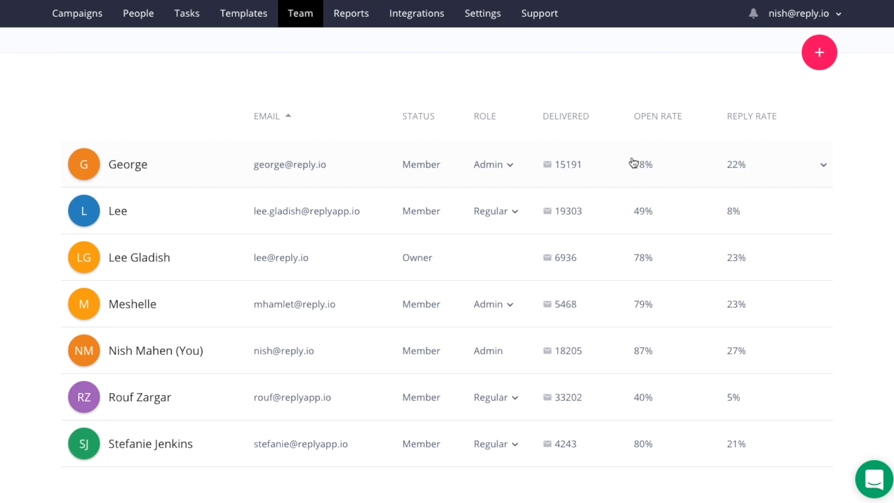
mouse_move(392, 215)
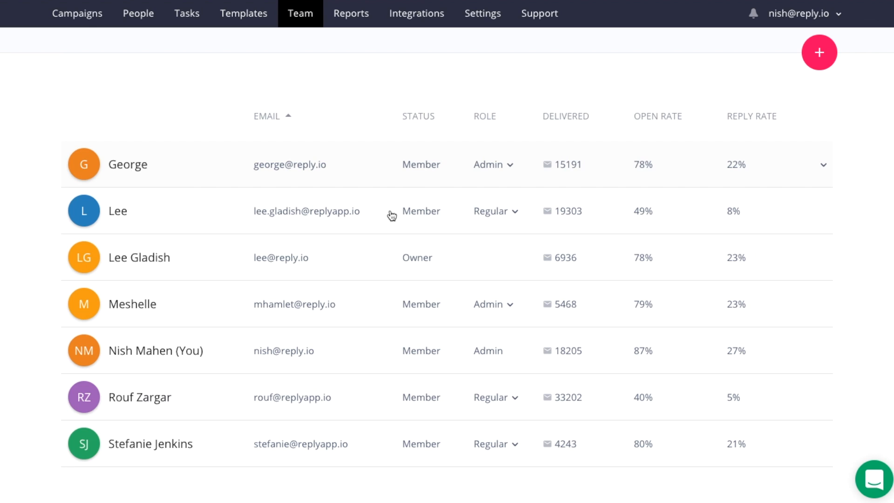
mouse_move(432, 234)
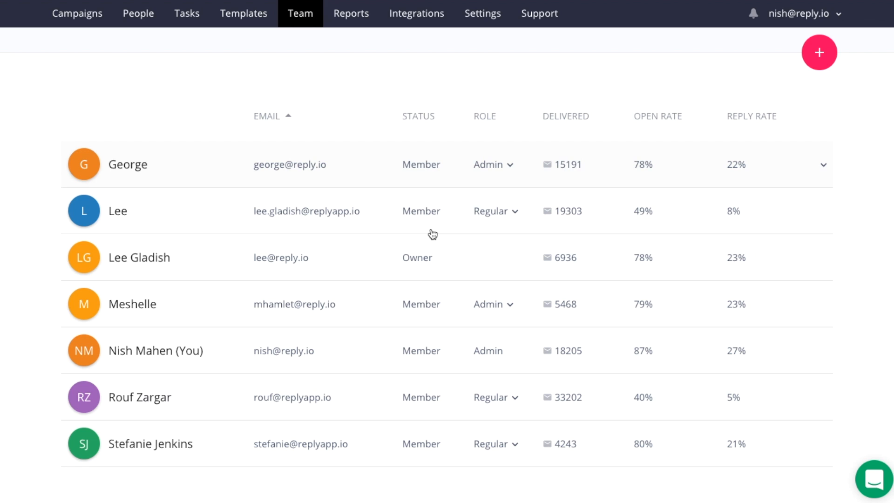
mouse_move(783, 16)
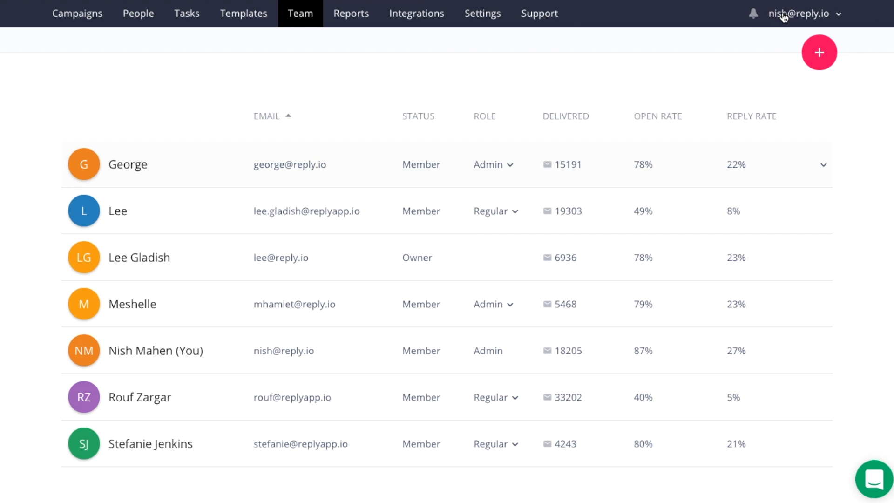
click(798, 13)
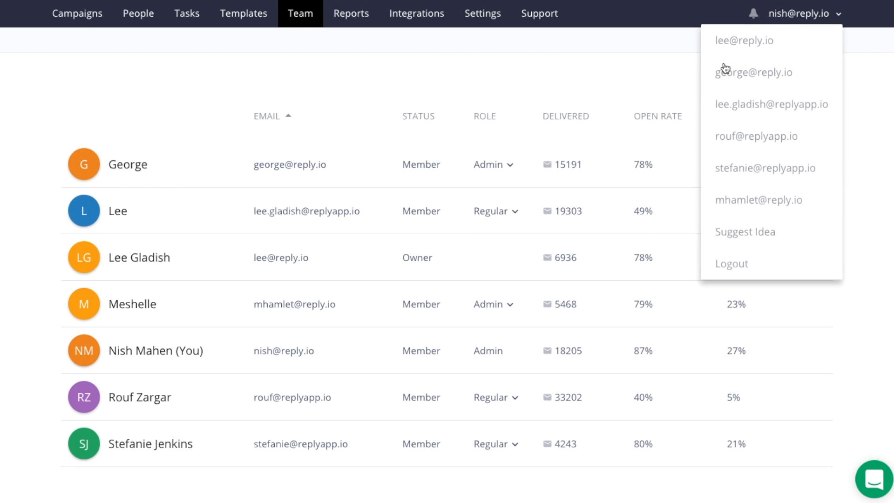
mouse_move(603, 75)
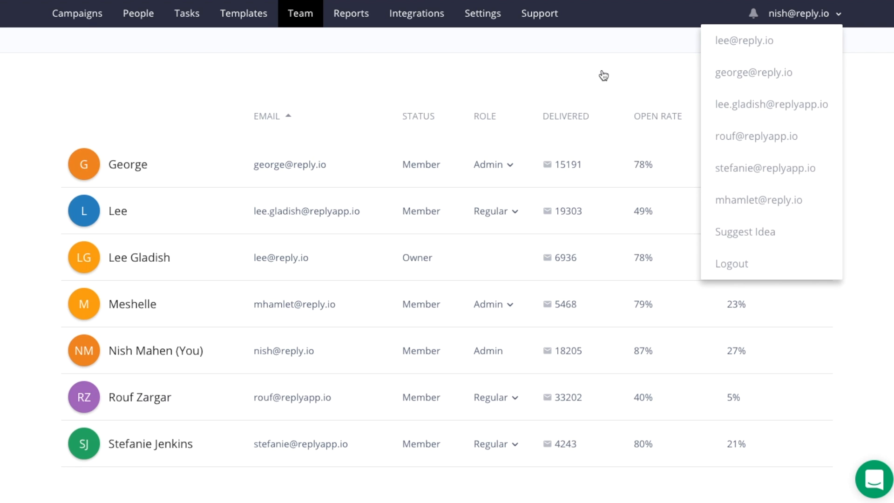